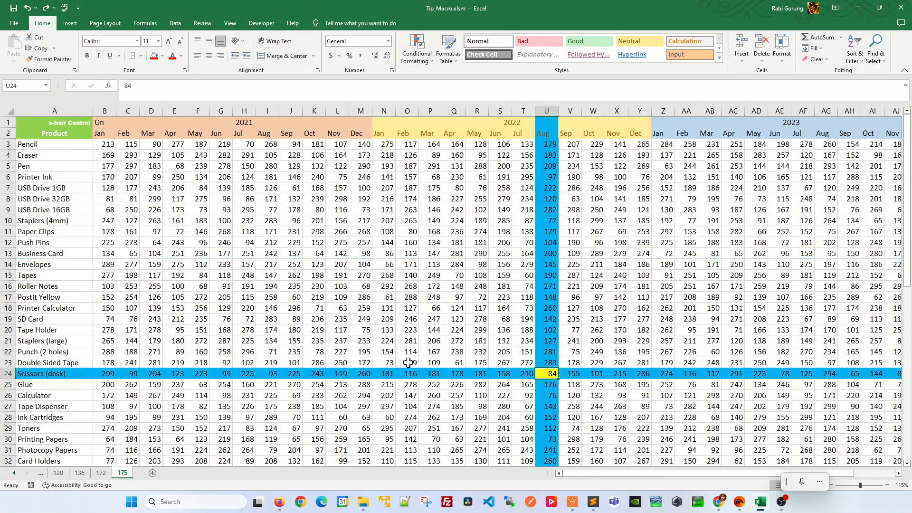
Toggle the B1 crosshair control Off and back On, checking the highlight on a few cells.
left_click(121, 123)
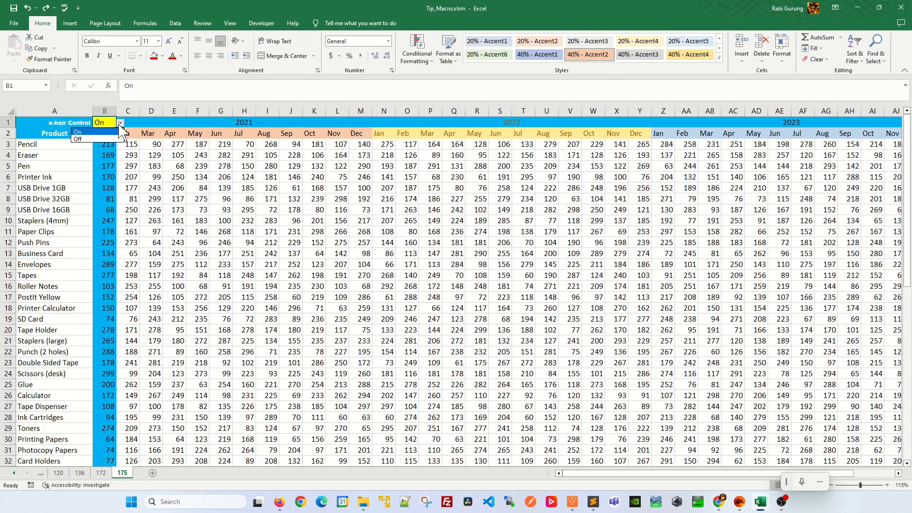
left_click(79, 139)
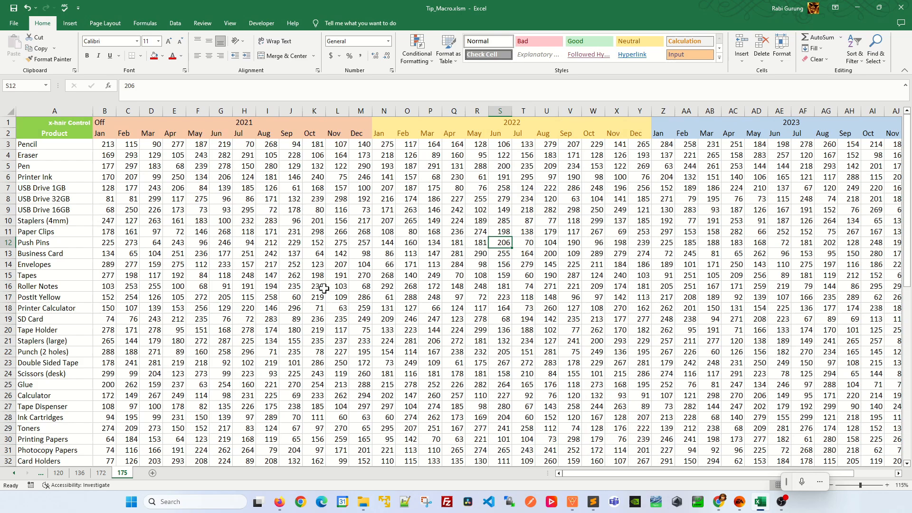
left_click(123, 123)
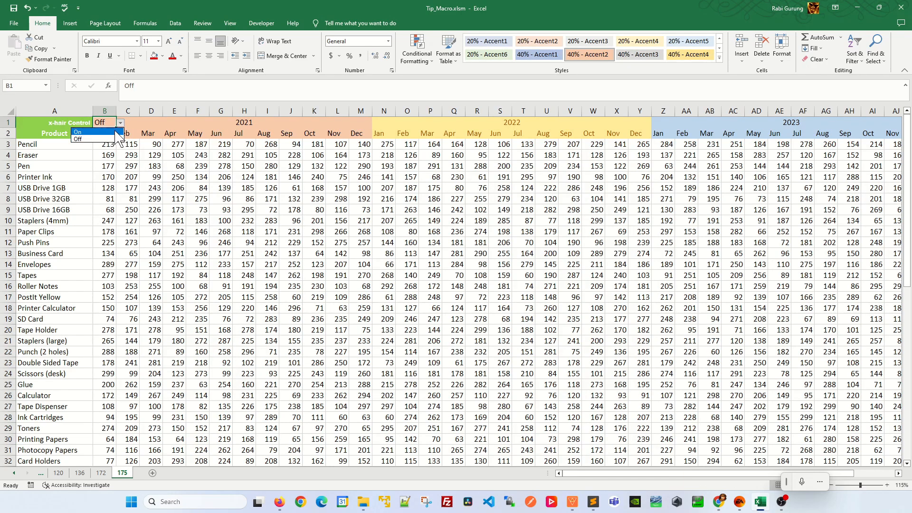
left_click(77, 131)
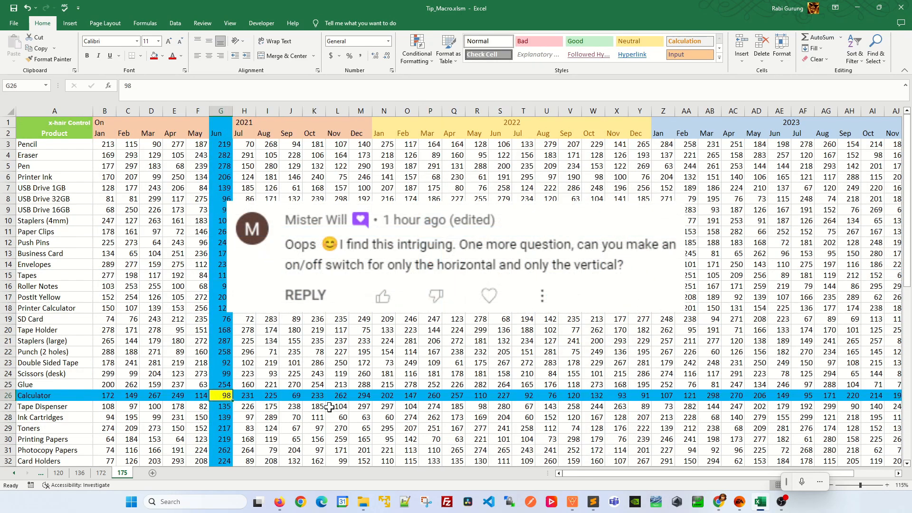
left_click(197, 351)
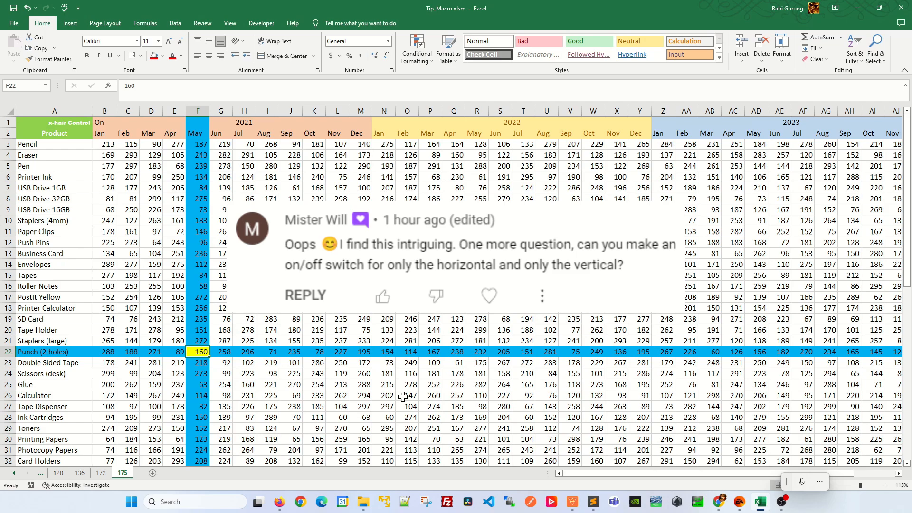
left_click(198, 297)
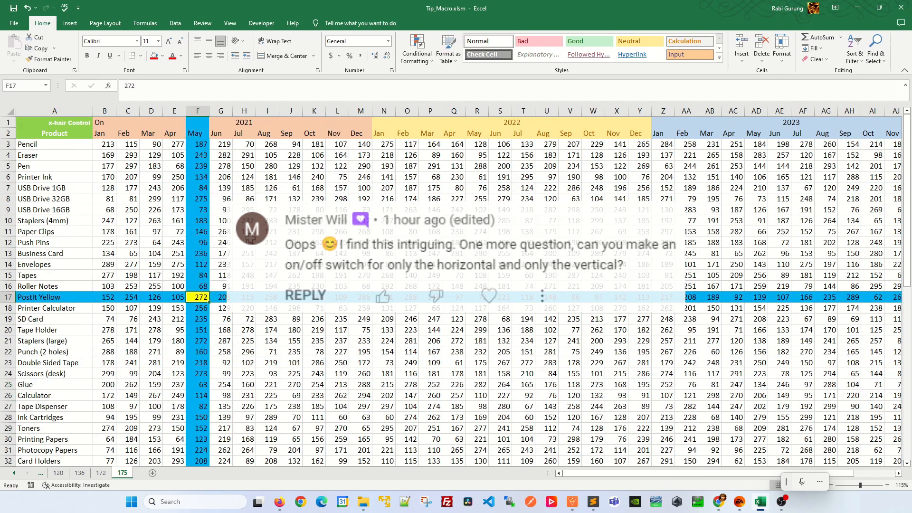
left_click(175, 23)
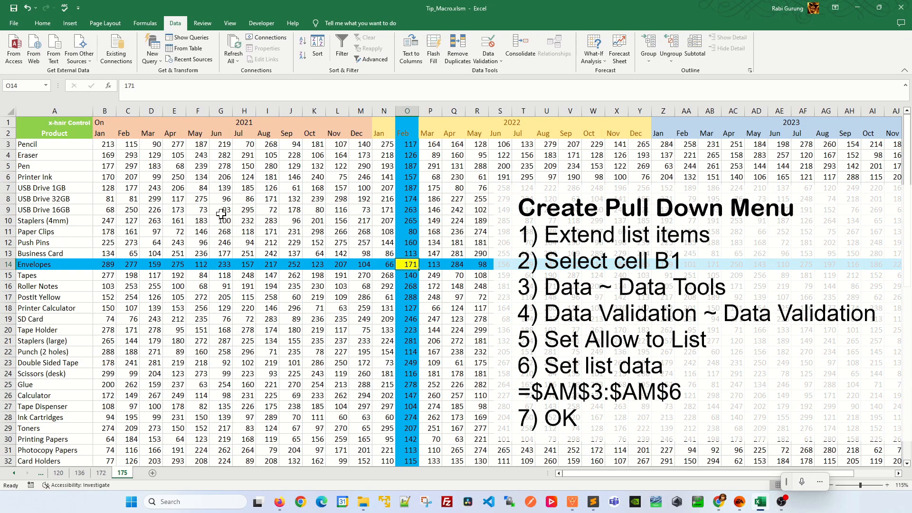
Add Row and Col beneath On and Off in the column AO option list.
left_click(122, 123)
type("Row")
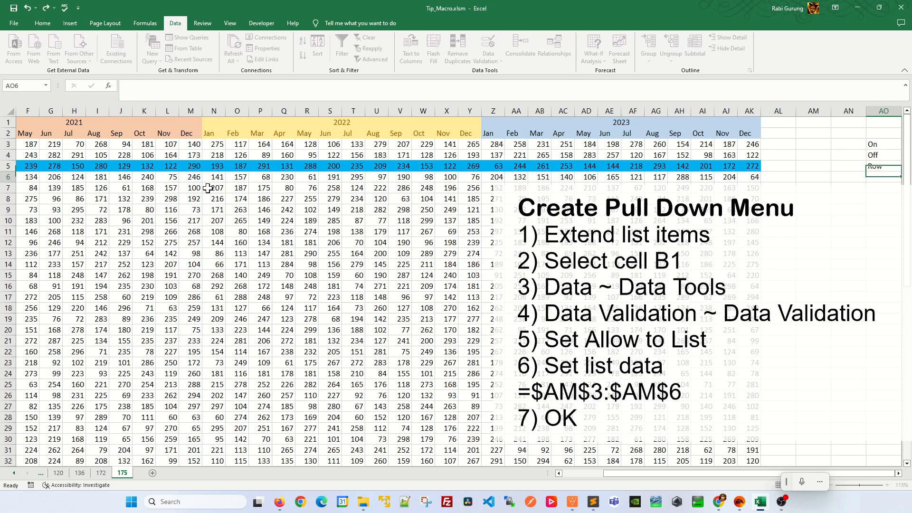
left_click(884, 189)
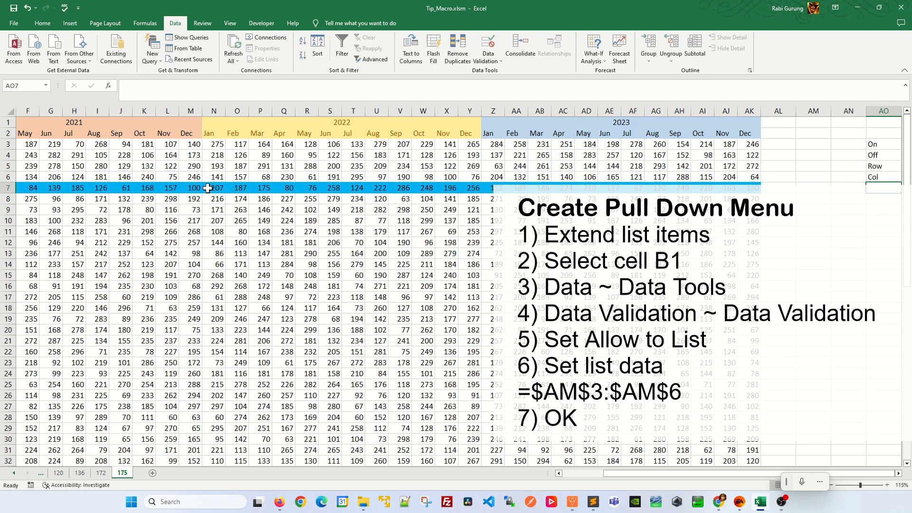
mouse_move(121, 165)
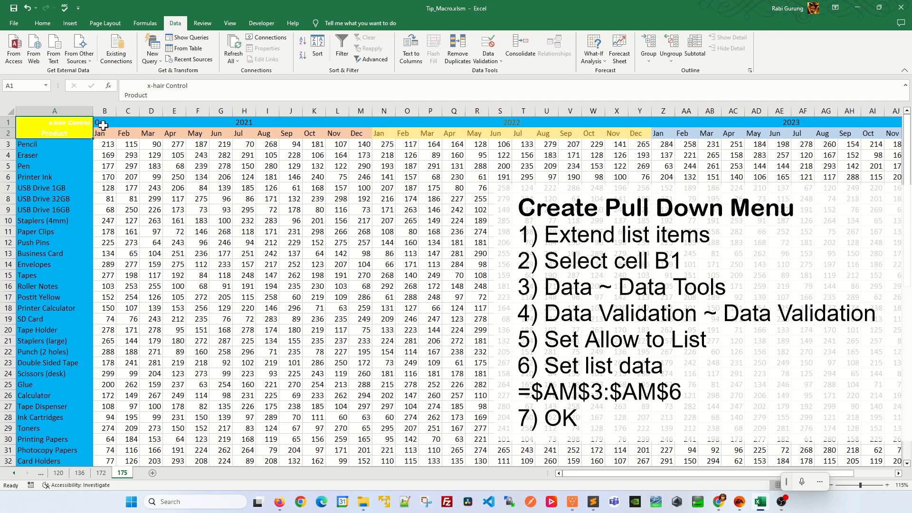
Extend B1's validation source to =$AO$3:$AO$6 so it lists On, Off, Row and Col, keeping On.
left_click(105, 122)
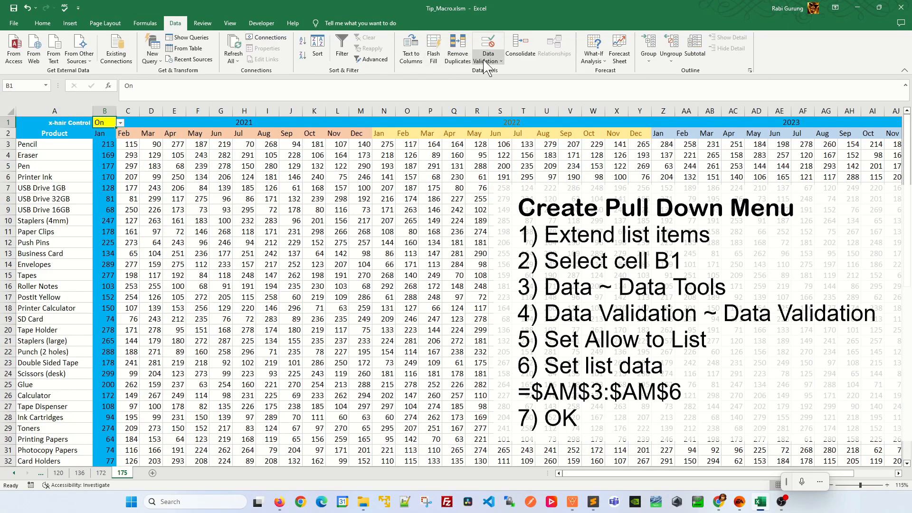
left_click(487, 45)
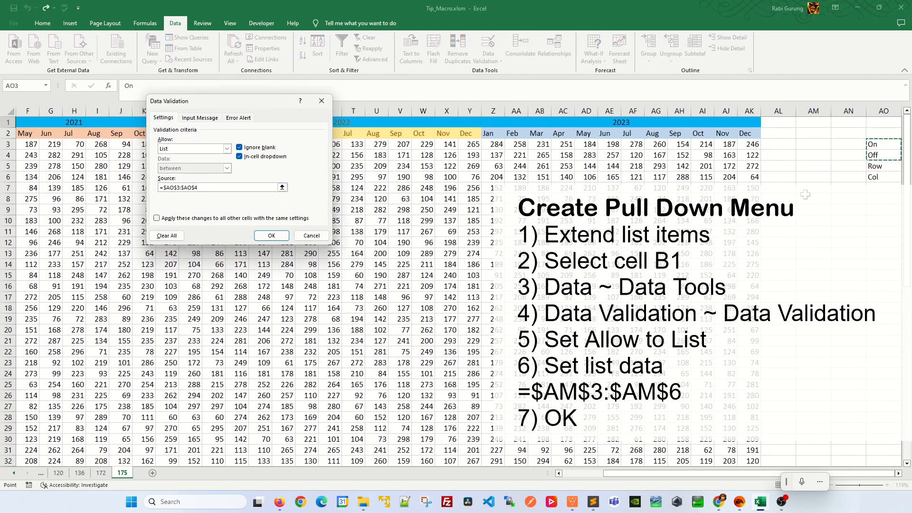
left_click(282, 187)
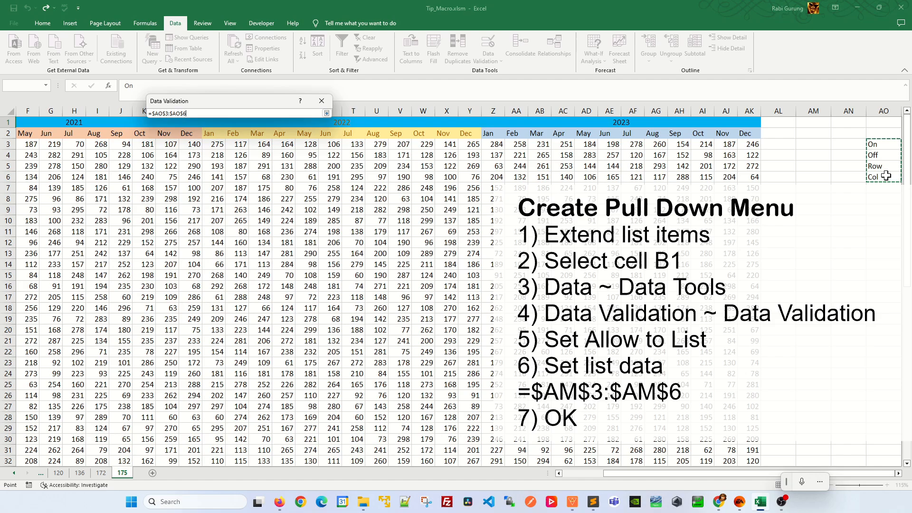
left_click(320, 101)
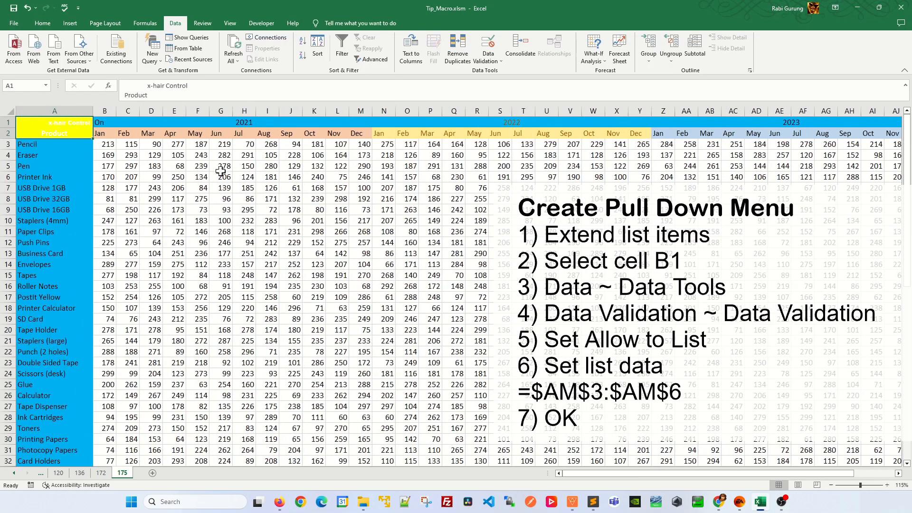
left_click(121, 122)
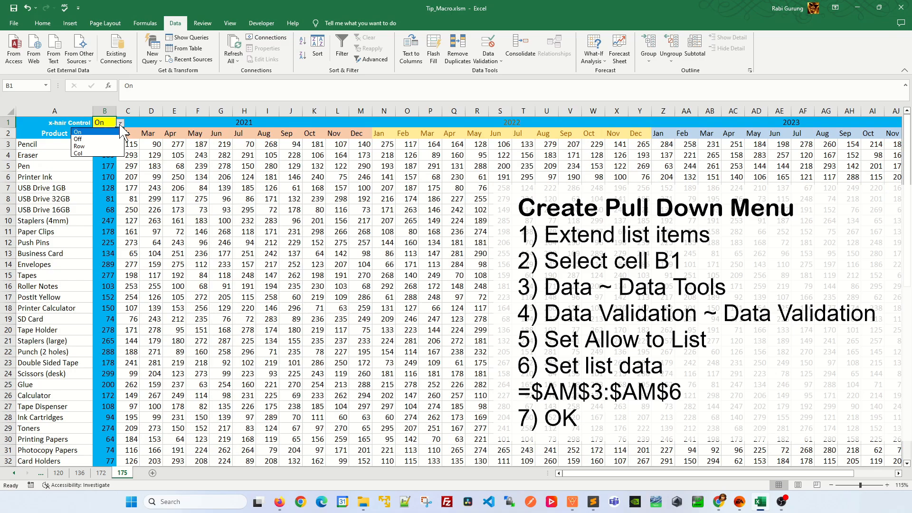
left_click(77, 131)
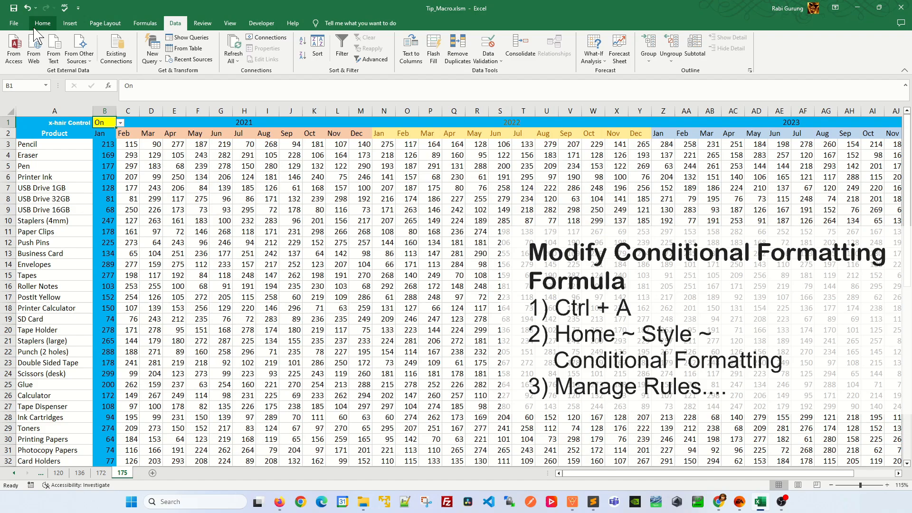
Show the Conditional Formatting Rules Manager with the three crosshair rules on A1:AK64.
left_click(268, 165)
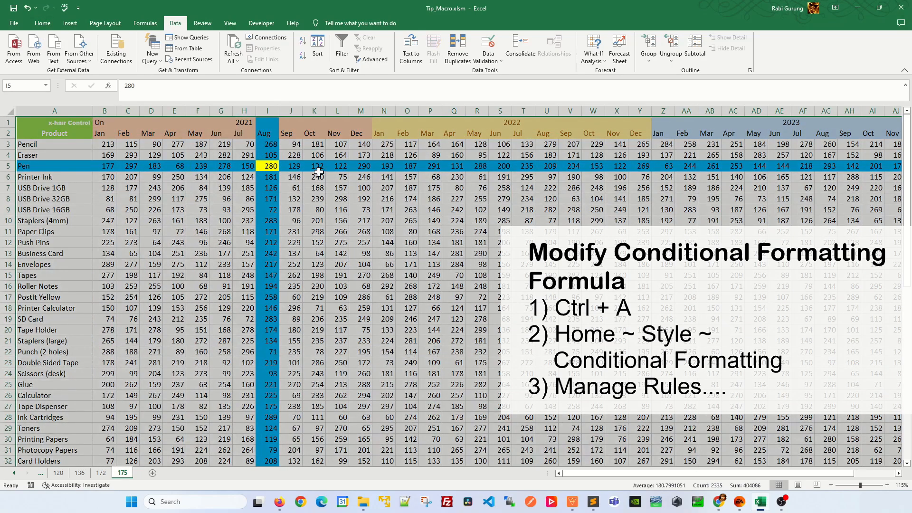
mouse_move(42, 22)
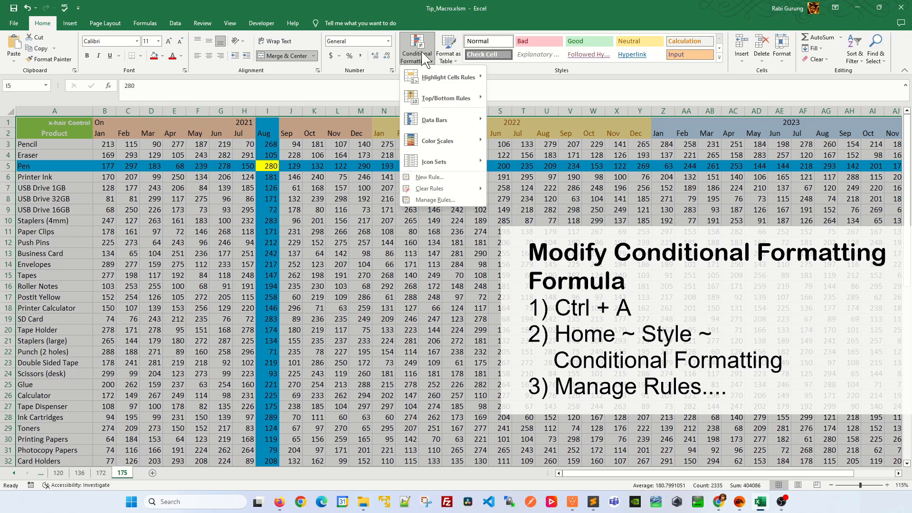
left_click(436, 199)
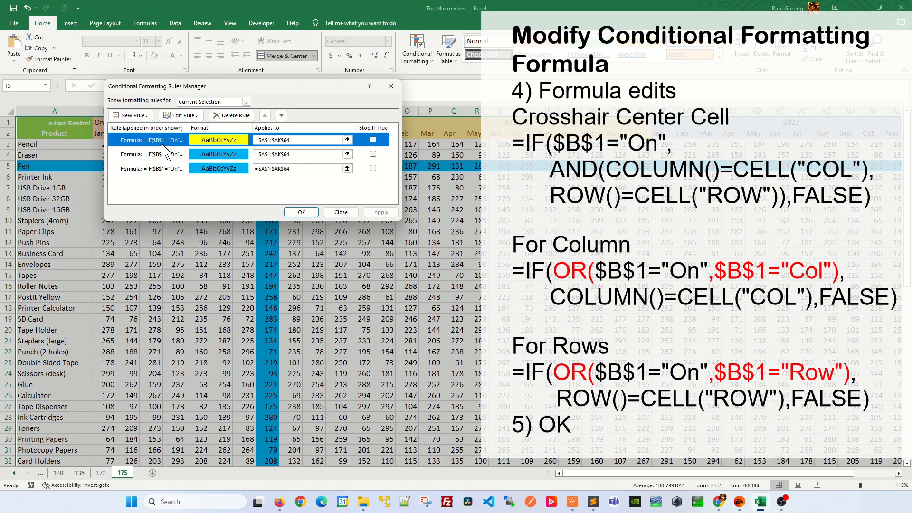
Edit the column rule formula to =IF(OR($B$1="On",$B$1="Col"),COLUMN()=CELL("COL"),FALSE).
left_click(182, 115)
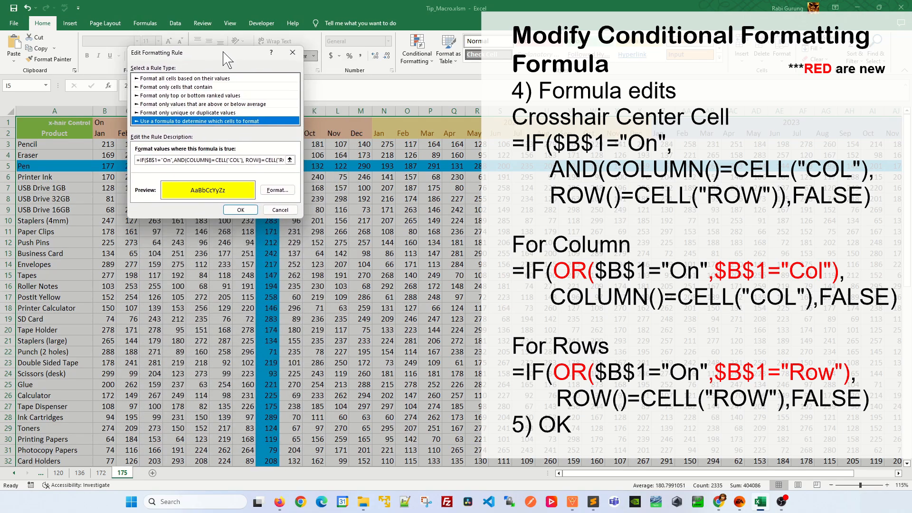
left_click(241, 209)
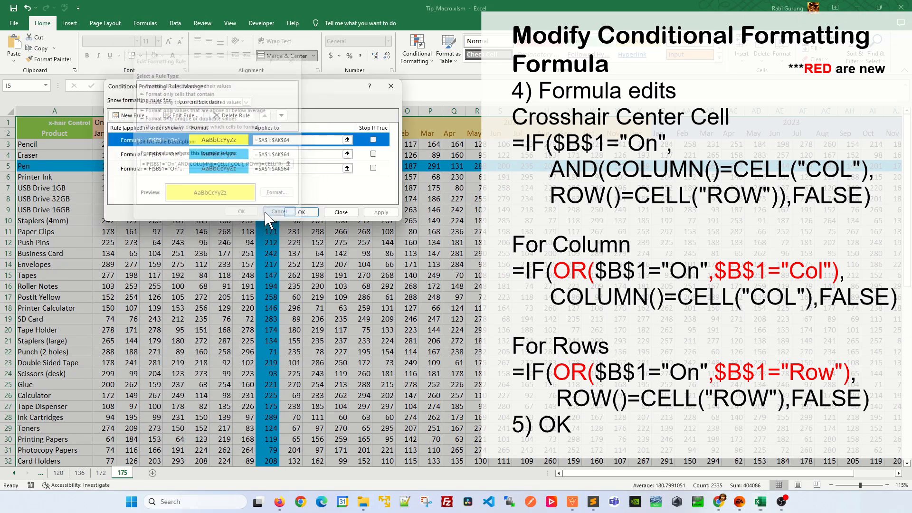
left_click(279, 211)
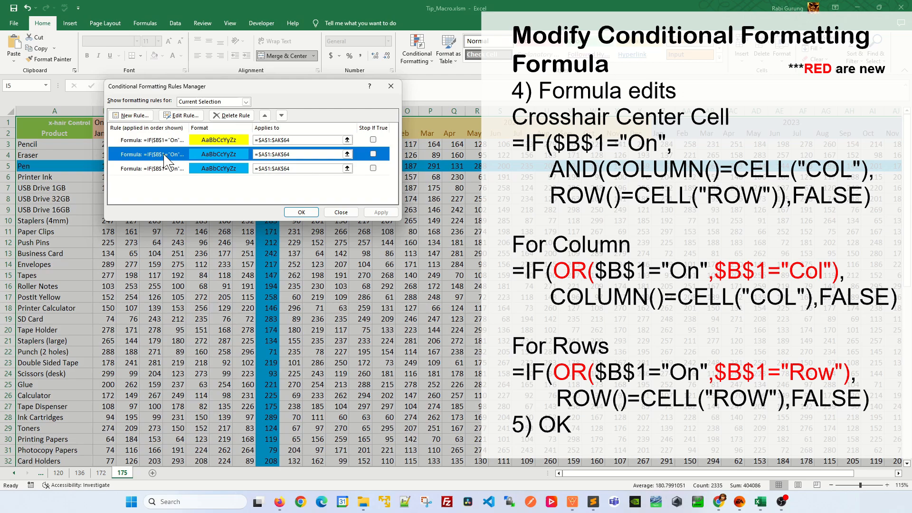
left_click(182, 115)
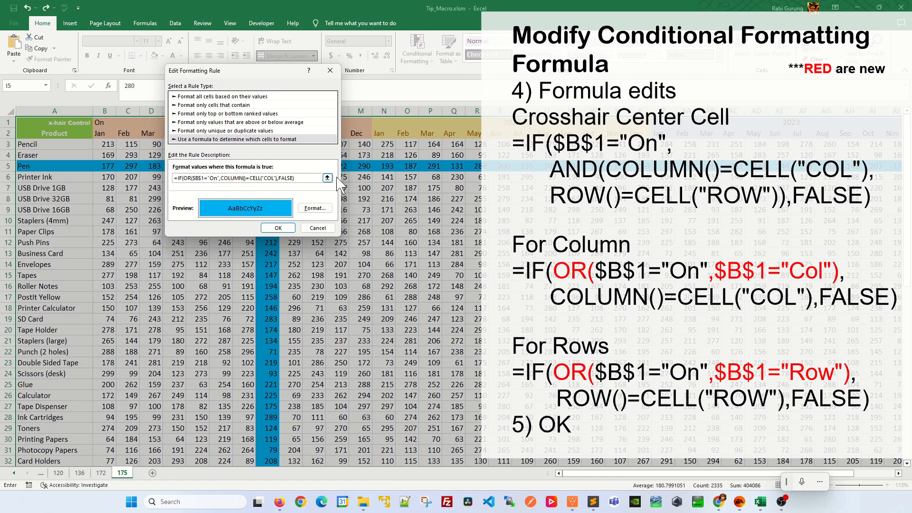
type("$B$1=\"C")
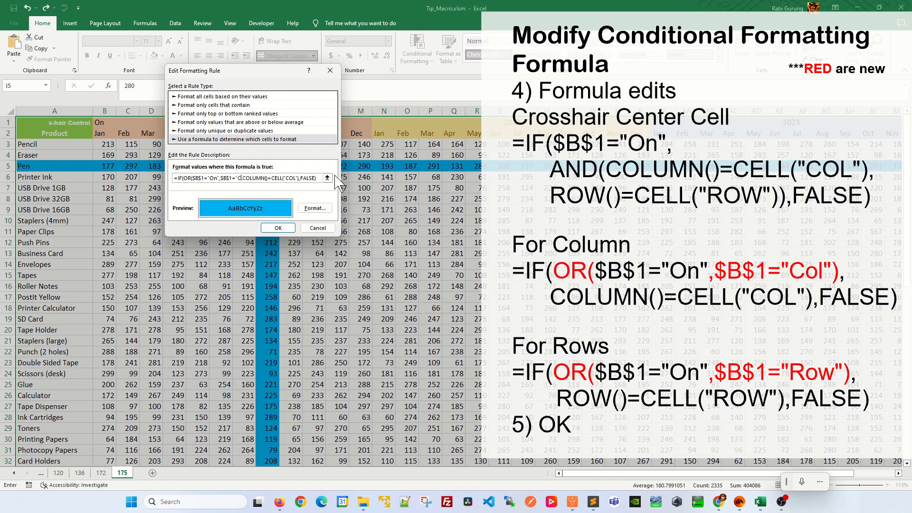
left_click(249, 178)
type("Col\"),")
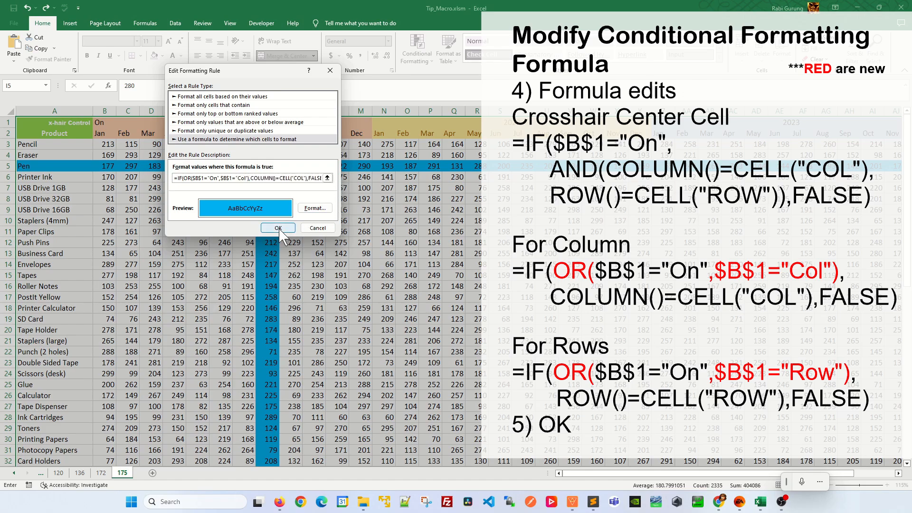
Confirm the column rule, make the row rule =IF(OR($B$1="On",$B$1="Row"),ROW()=CELL("ROW"),FALSE), and apply both.
left_click(277, 227)
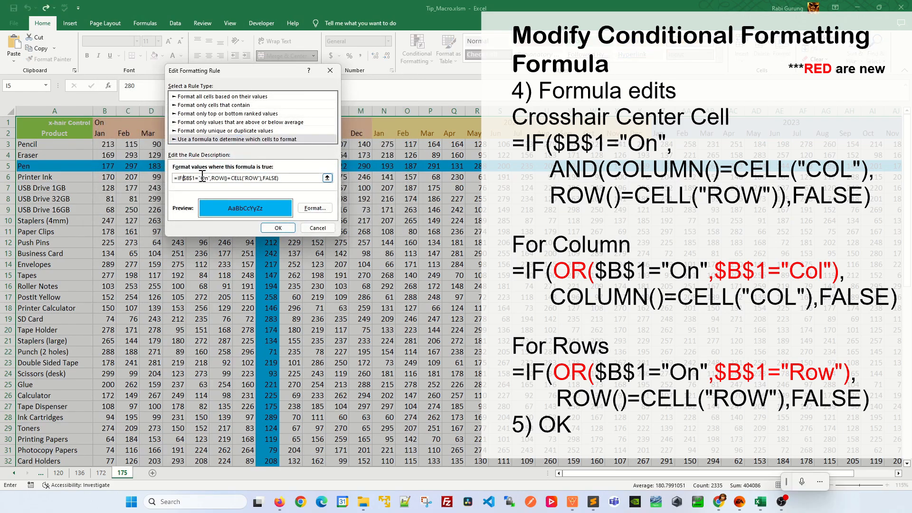
type("OR(")
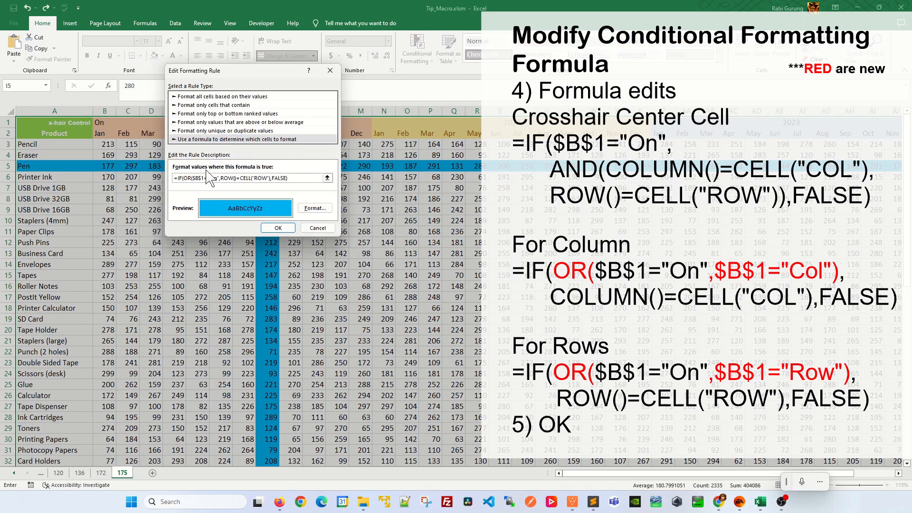
mouse_move(299, 170)
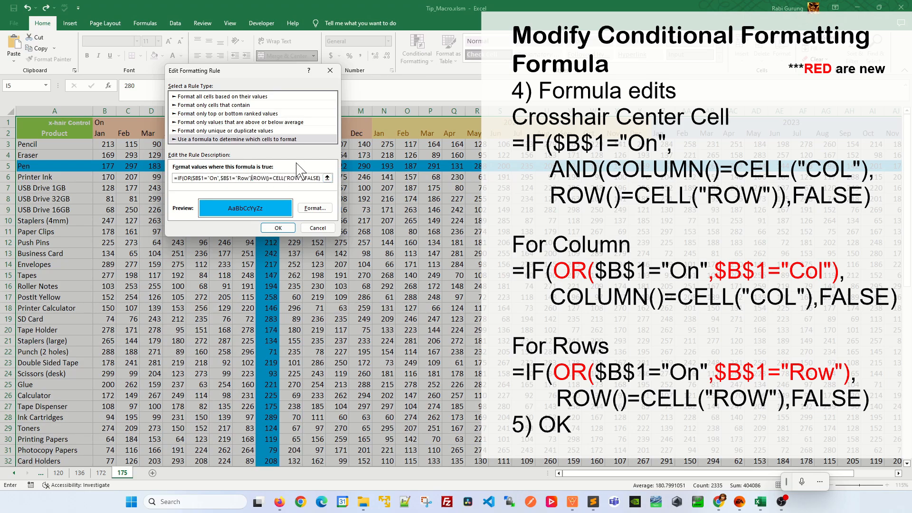
left_click(277, 227)
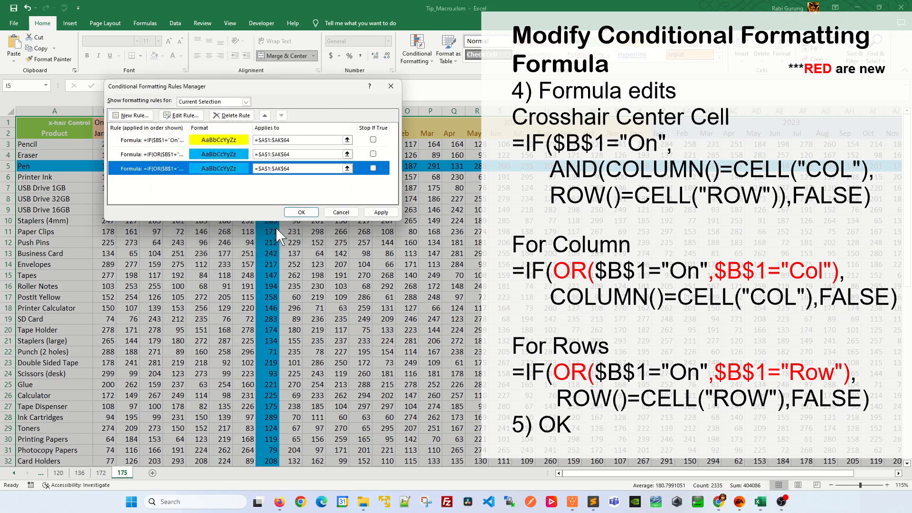
left_click(301, 212)
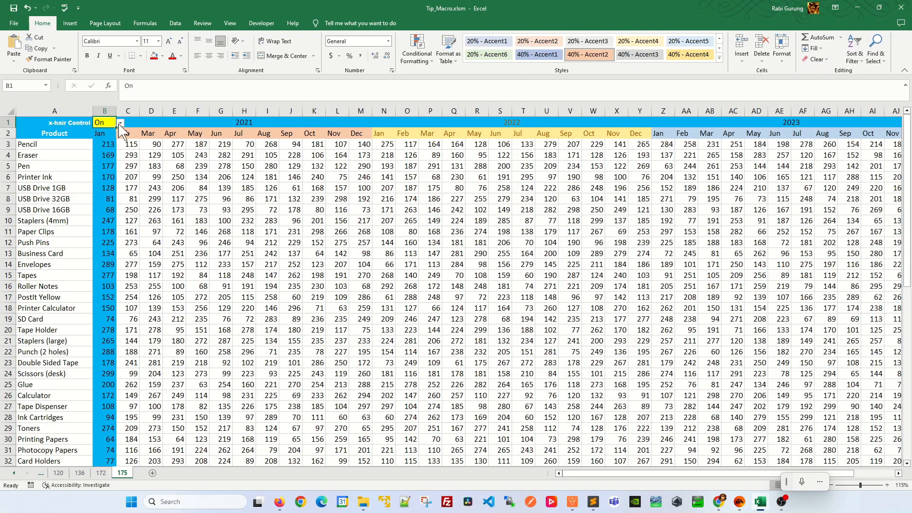
Cycle B1 through Row, Col and Off, checking row-only and column-only highlighting on test cells.
left_click(121, 122)
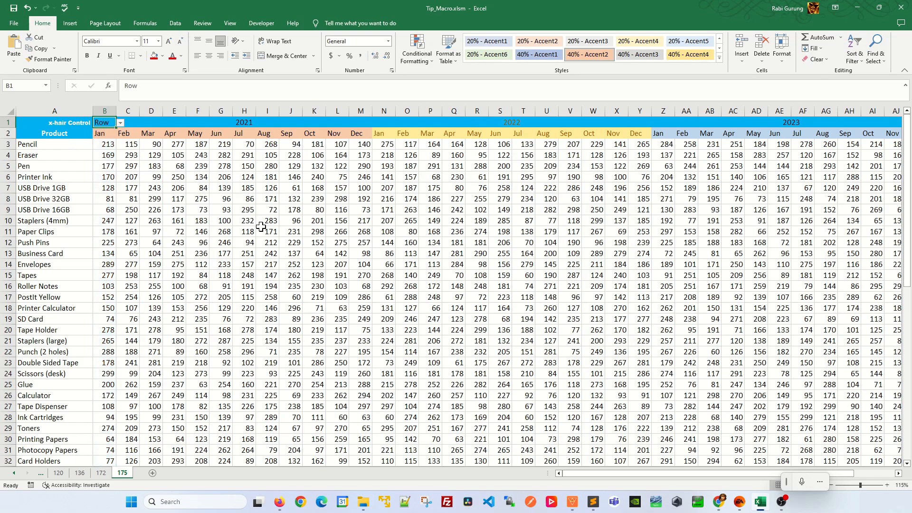
left_click(360, 243)
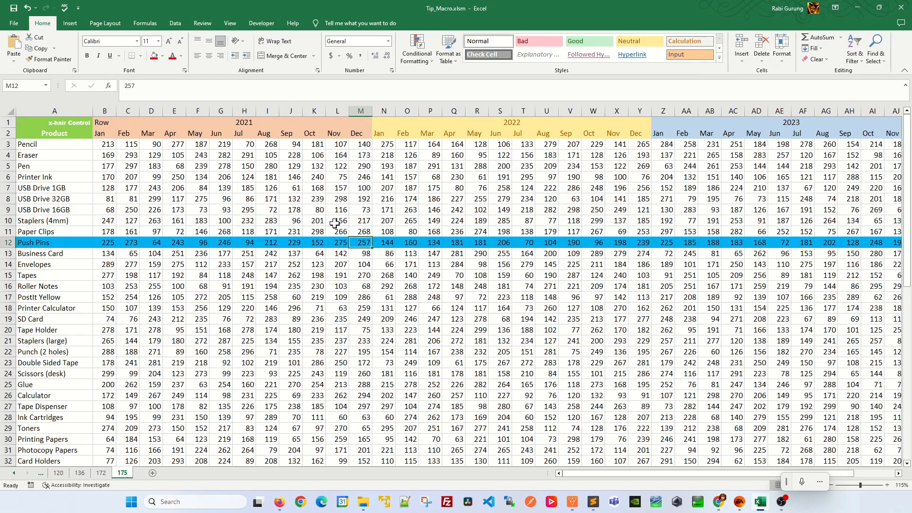
left_click(105, 123)
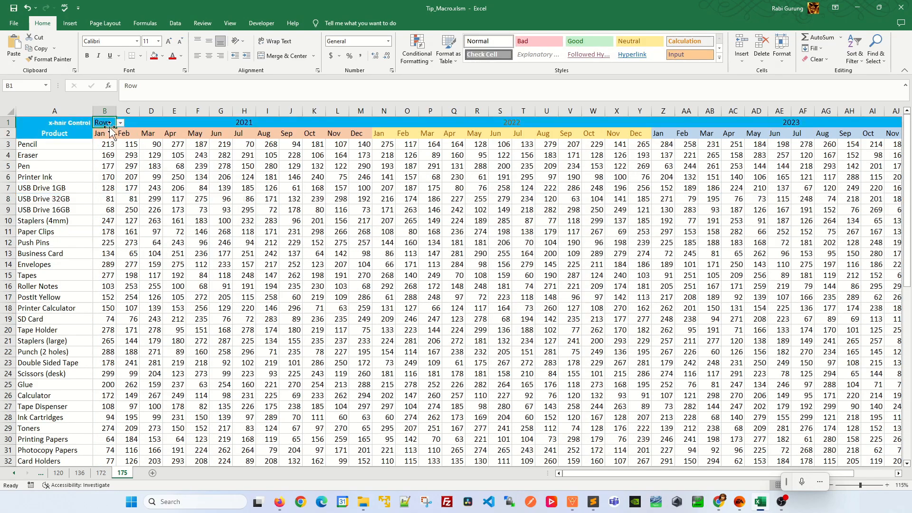
left_click(120, 122)
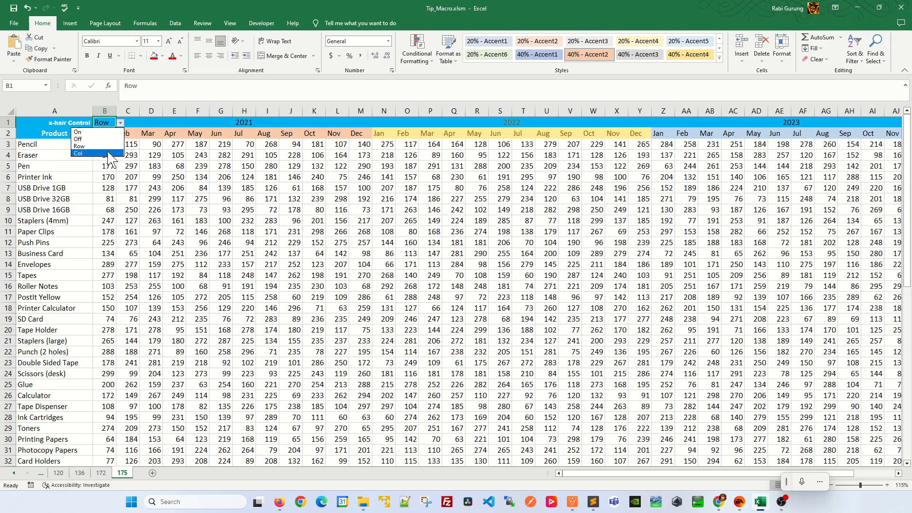
left_click(79, 153)
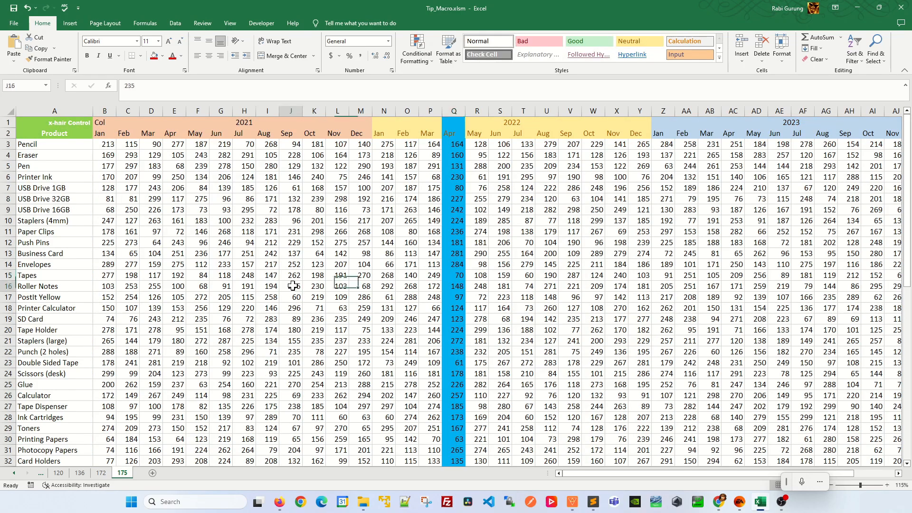
left_click(105, 111)
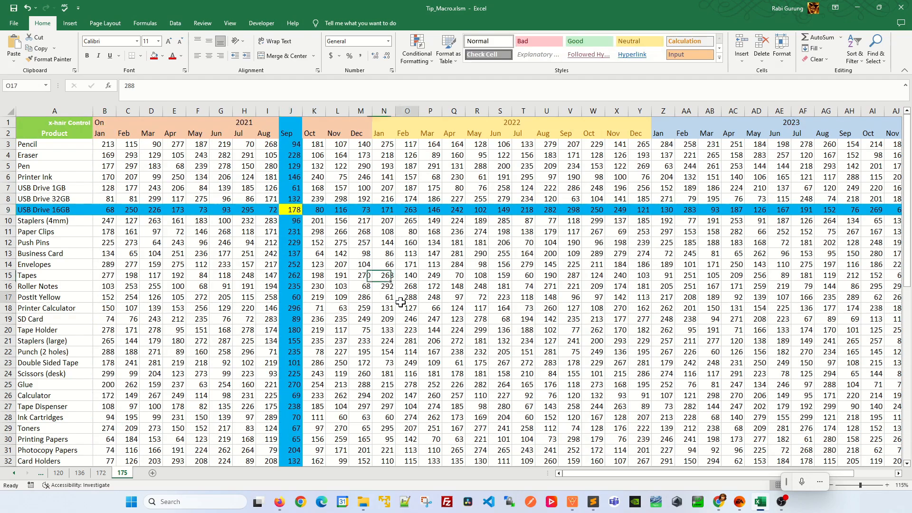
left_click(120, 123)
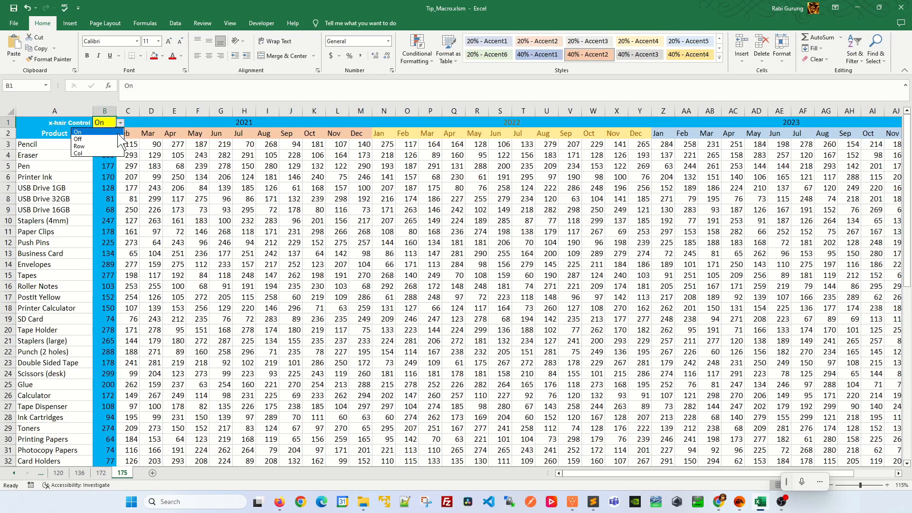
left_click(83, 139)
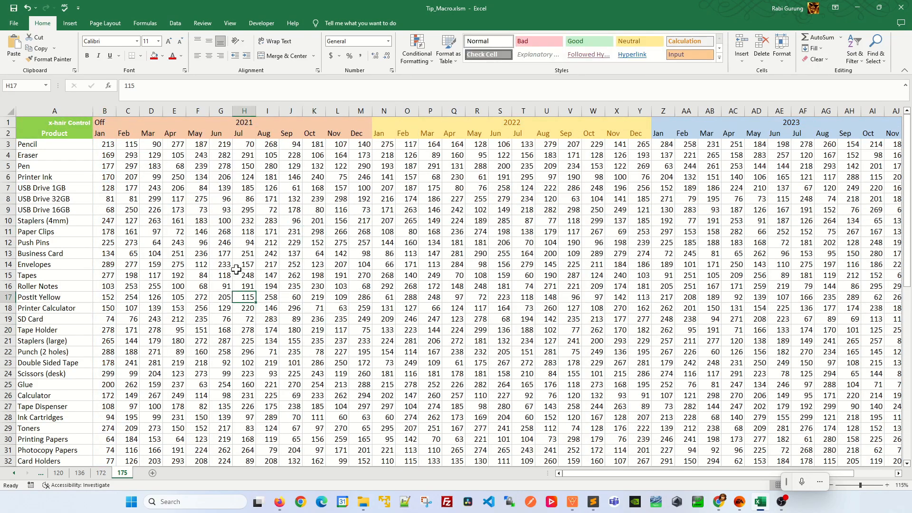